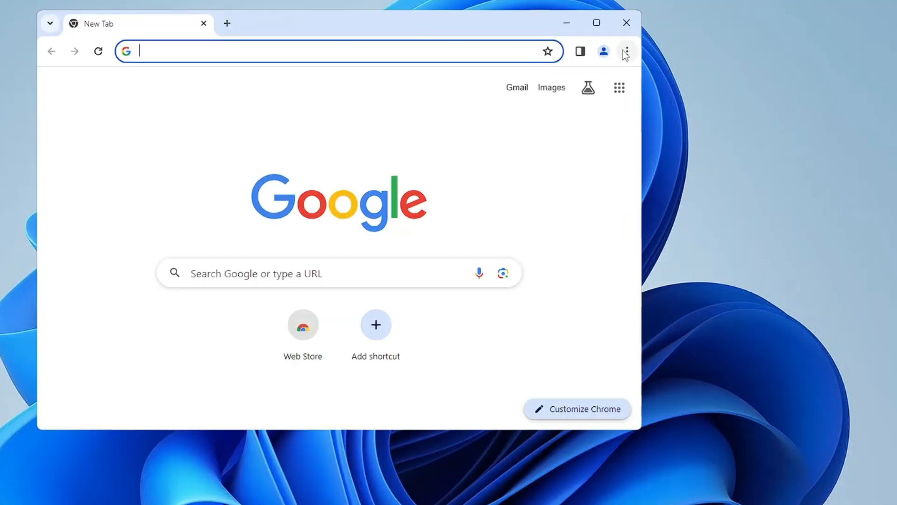
mouse_move(628, 54)
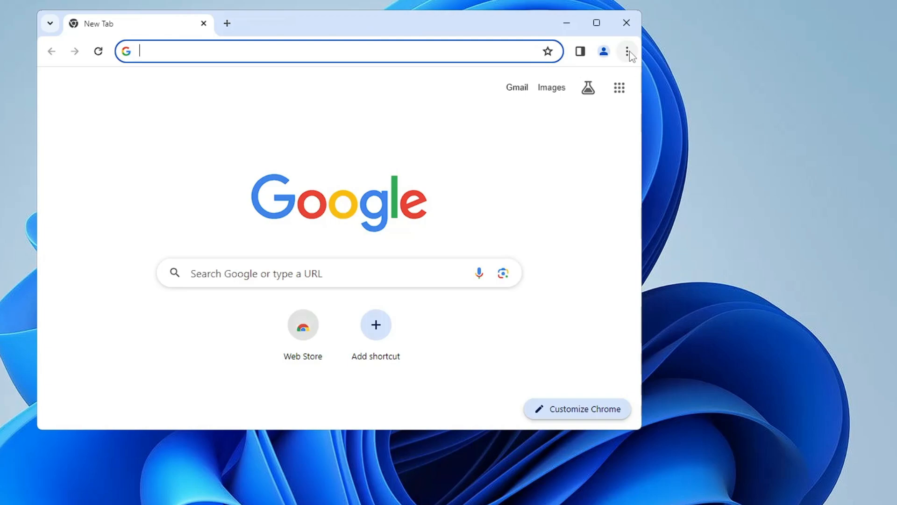
Open Chrome's Settings page from the three-dot menu
left_click(627, 50)
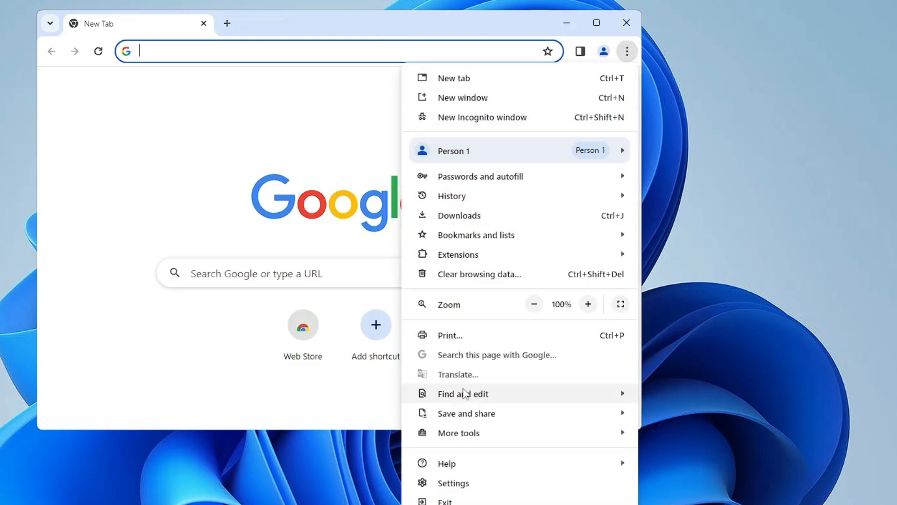
left_click(452, 482)
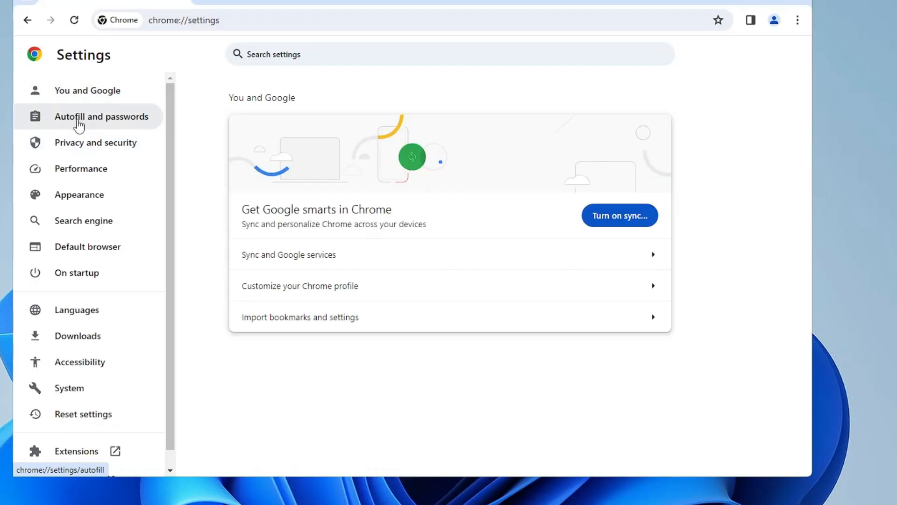
Under System, switch off 'Continue running background apps' and 'Use hardware acceleration when available'
scroll("down", 3)
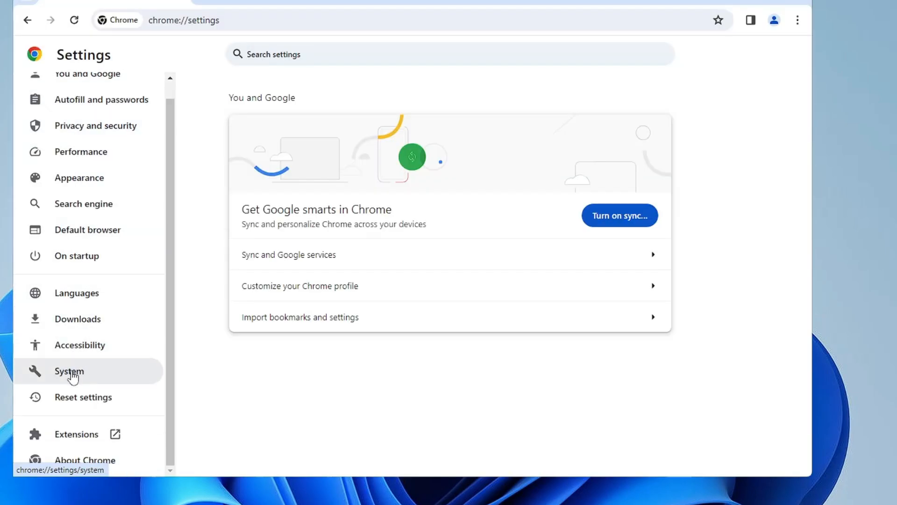
left_click(68, 371)
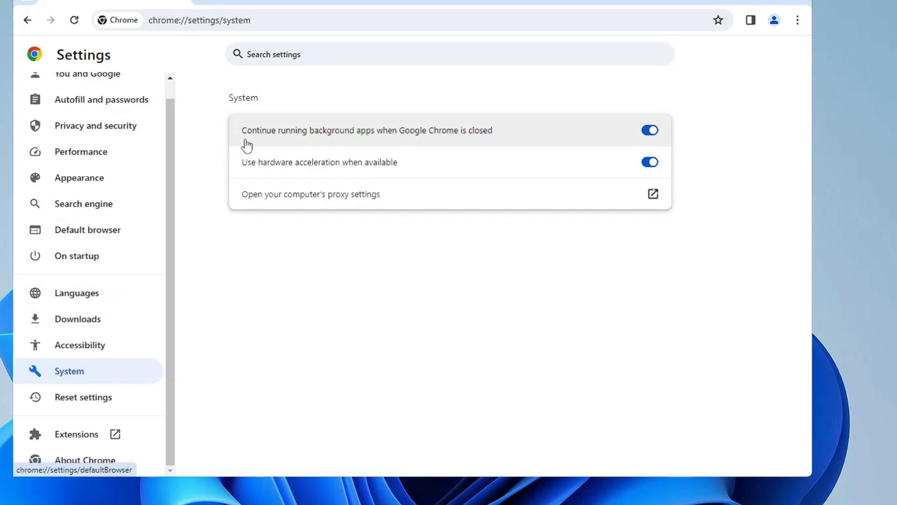
mouse_move(291, 168)
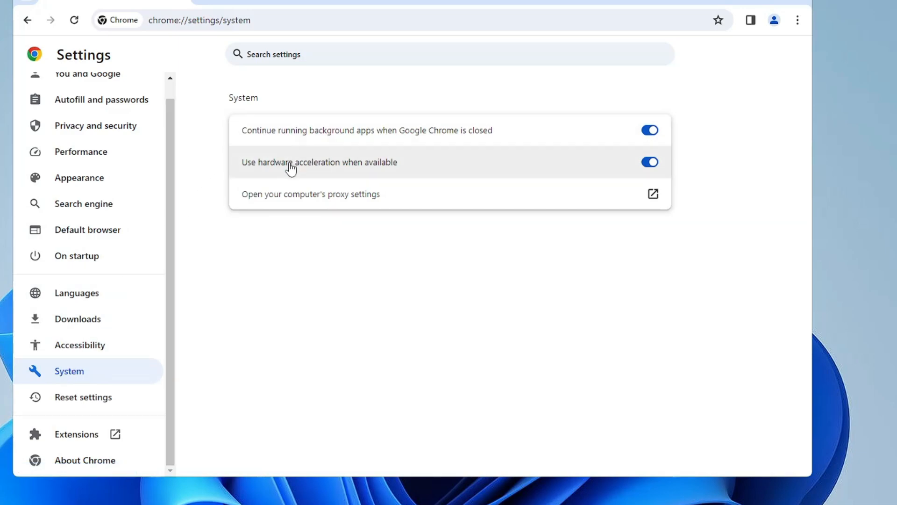
mouse_move(367, 140)
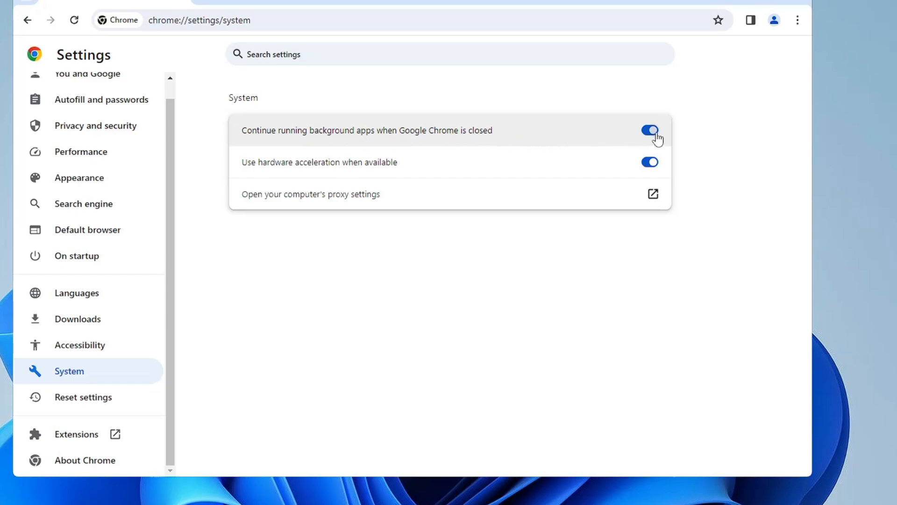
left_click(649, 130)
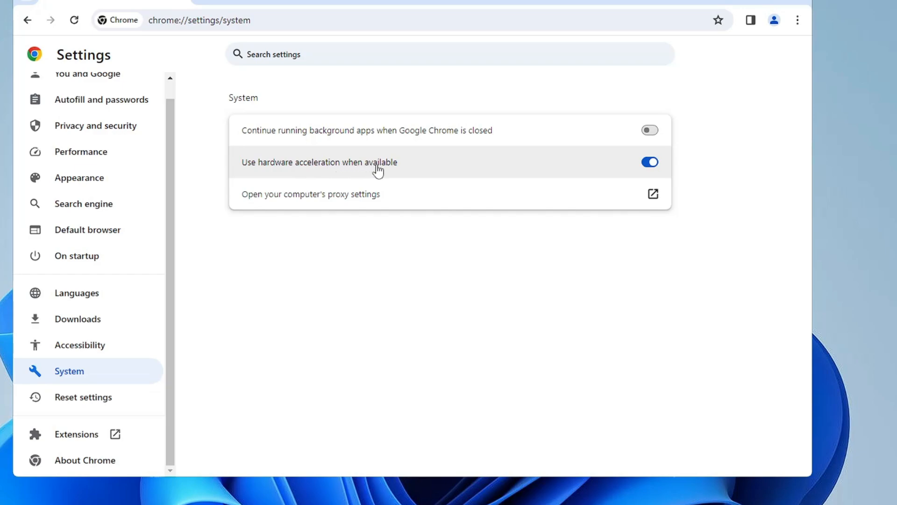
mouse_move(650, 162)
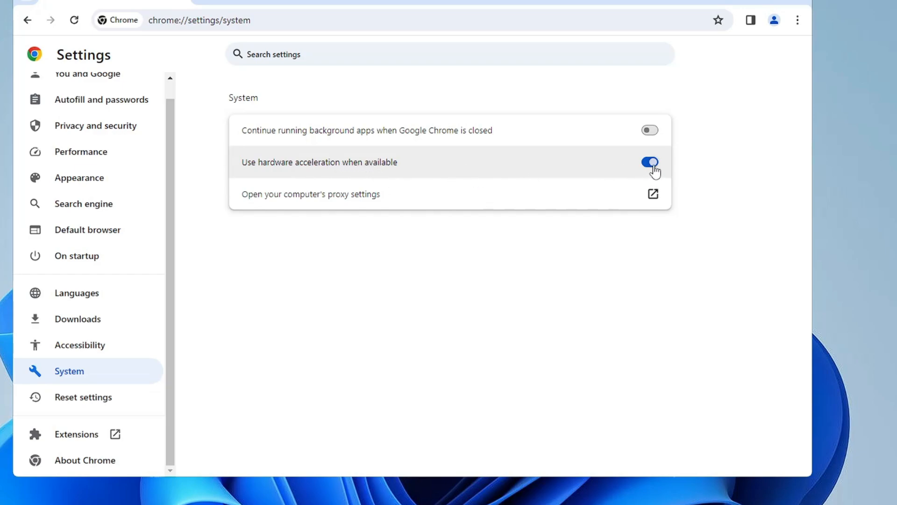
left_click(650, 162)
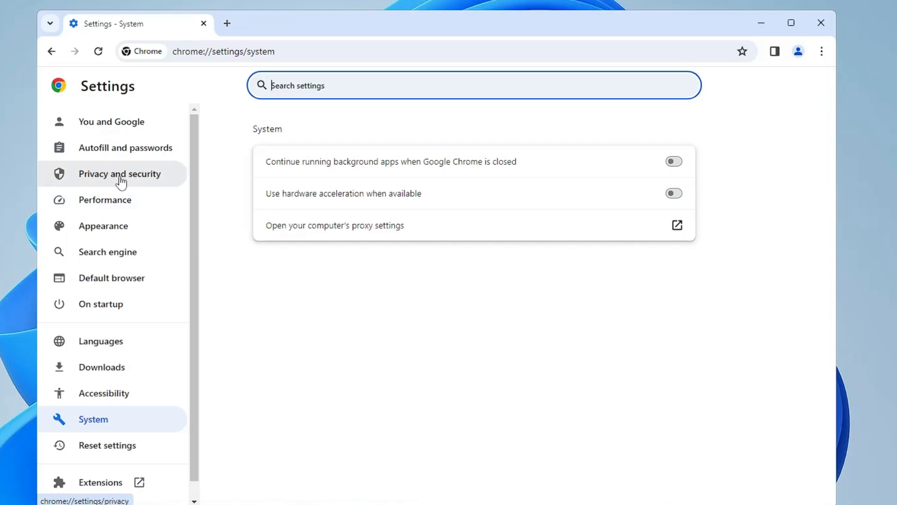
Clear browsing data for All time in Advanced, including site settings and hosted app data
left_click(119, 174)
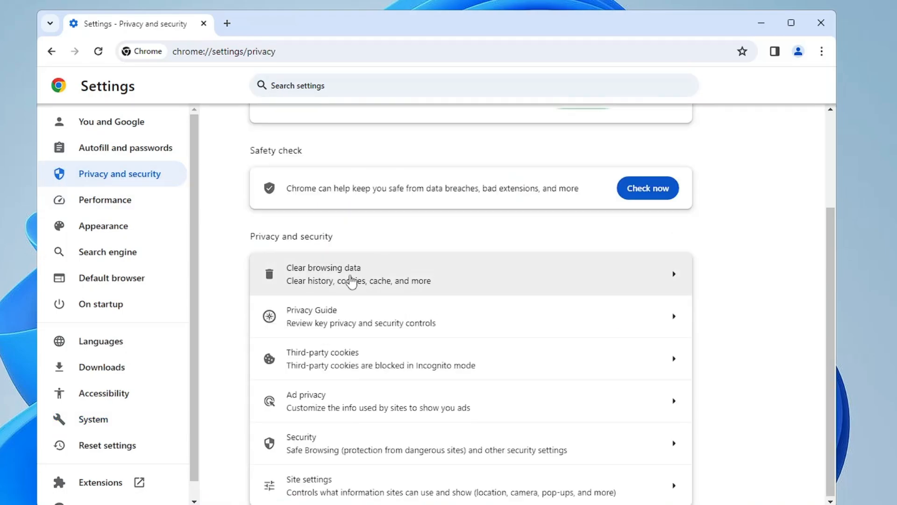
mouse_move(357, 281)
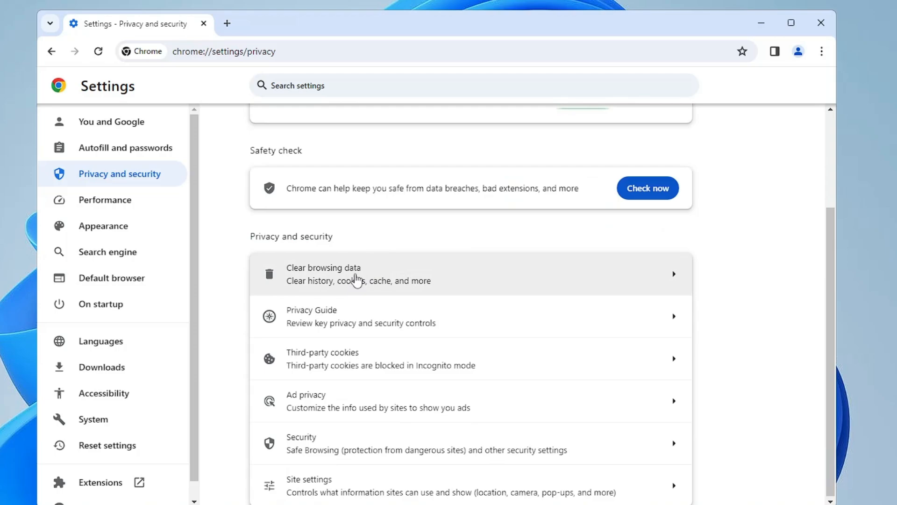
left_click(323, 273)
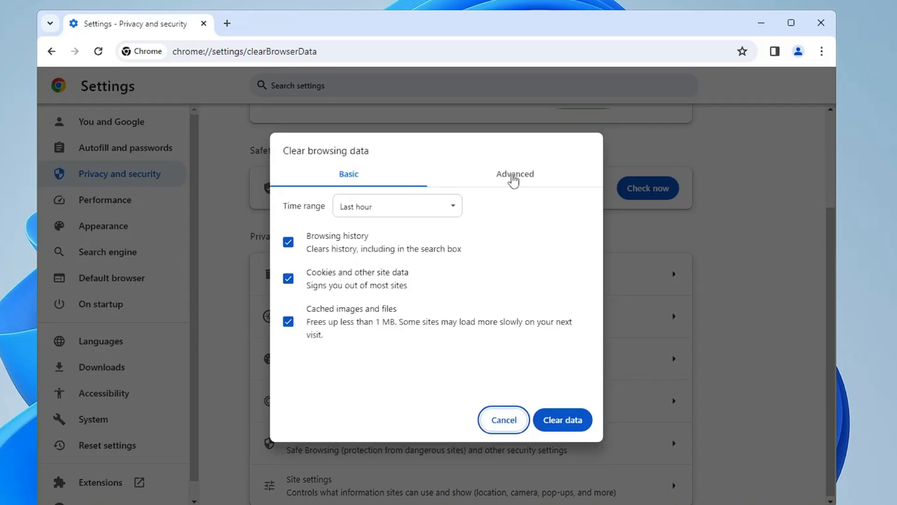
left_click(514, 174)
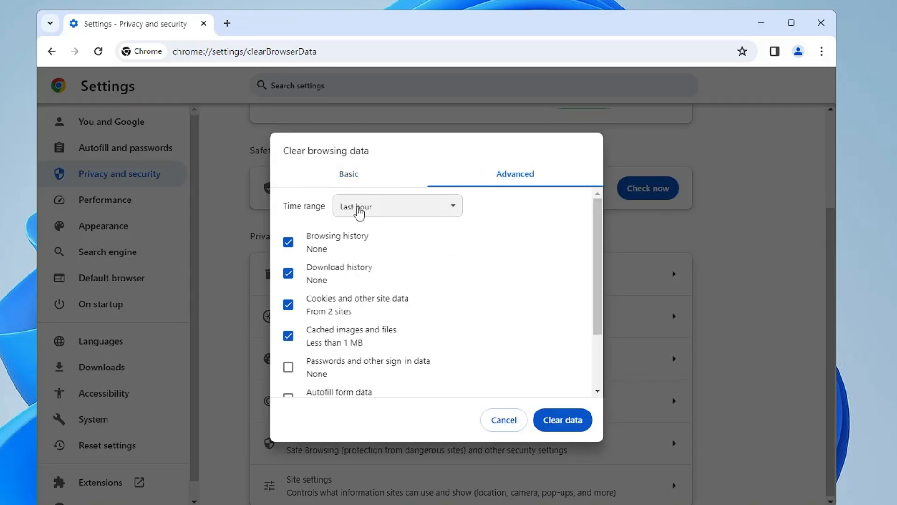
left_click(397, 206)
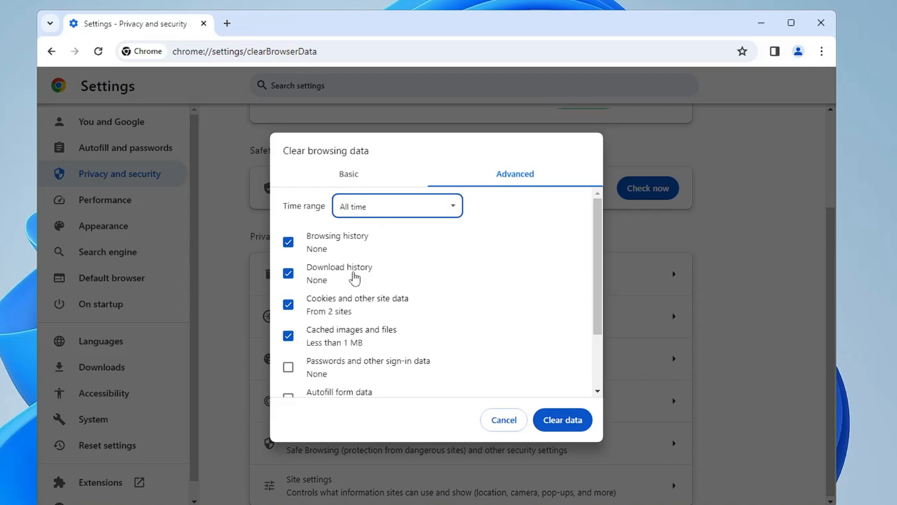
scroll("down", 3)
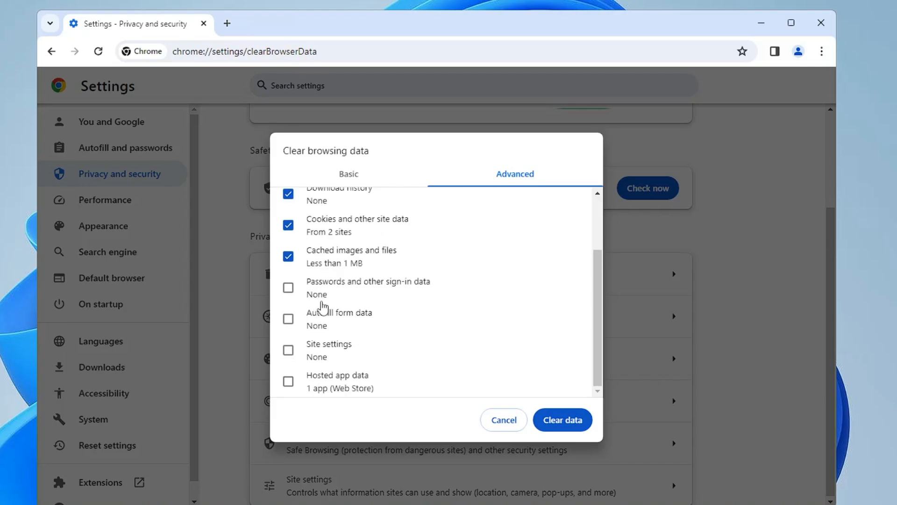
mouse_move(289, 350)
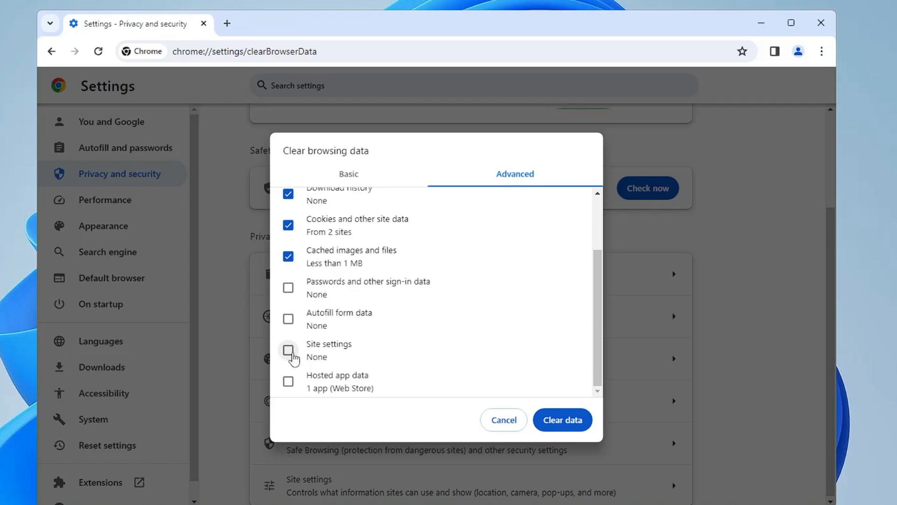
left_click(288, 381)
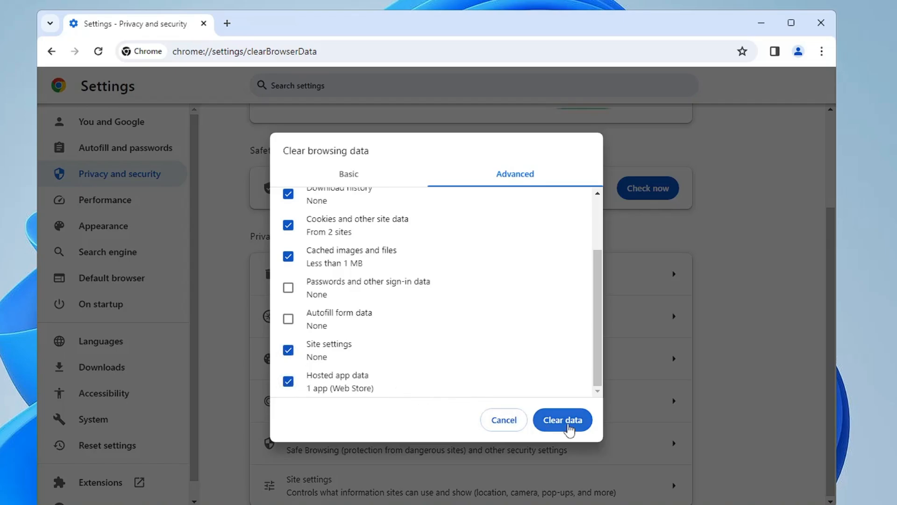
left_click(563, 420)
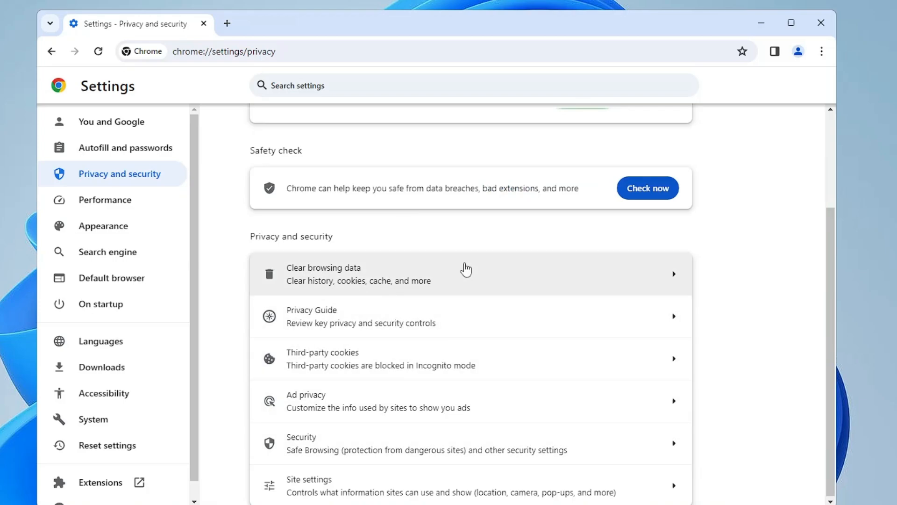
mouse_move(449, 254)
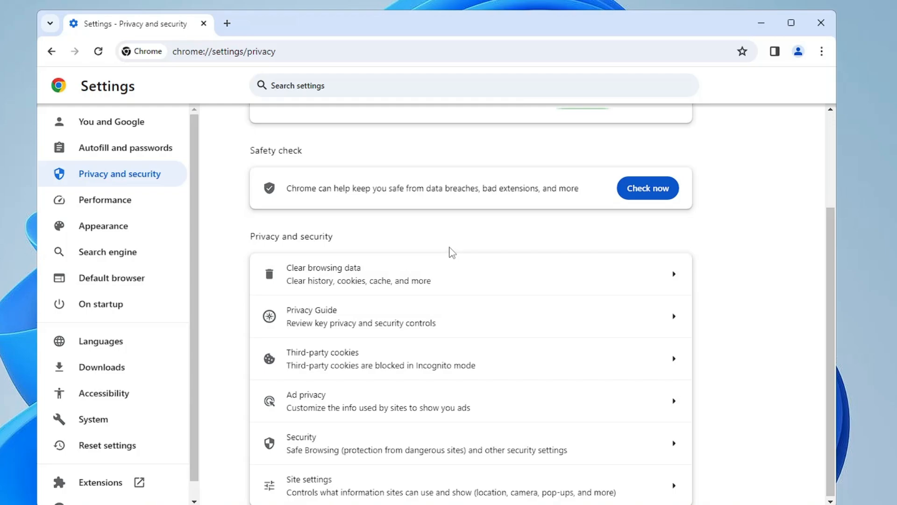
mouse_move(353, 352)
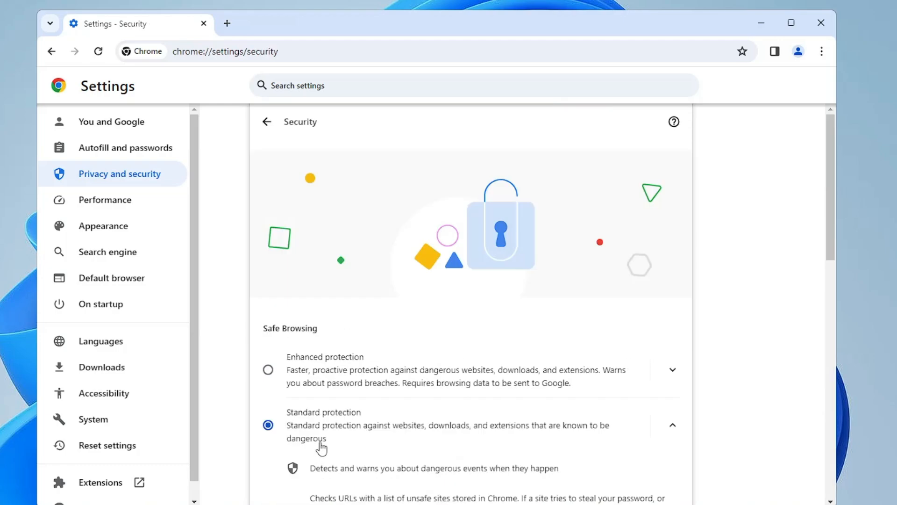
Scroll the Security settings down to the Advanced 'Use secure DNS' section
scroll("down", 3)
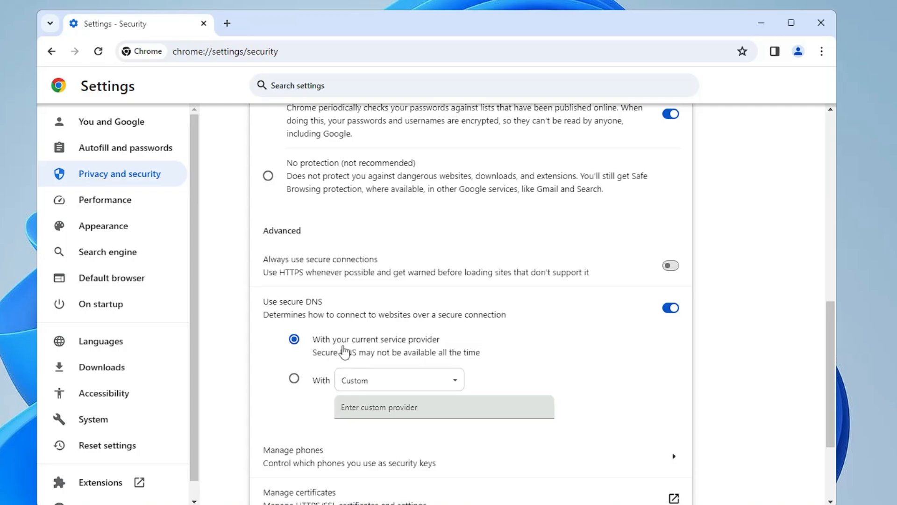
mouse_move(422, 348)
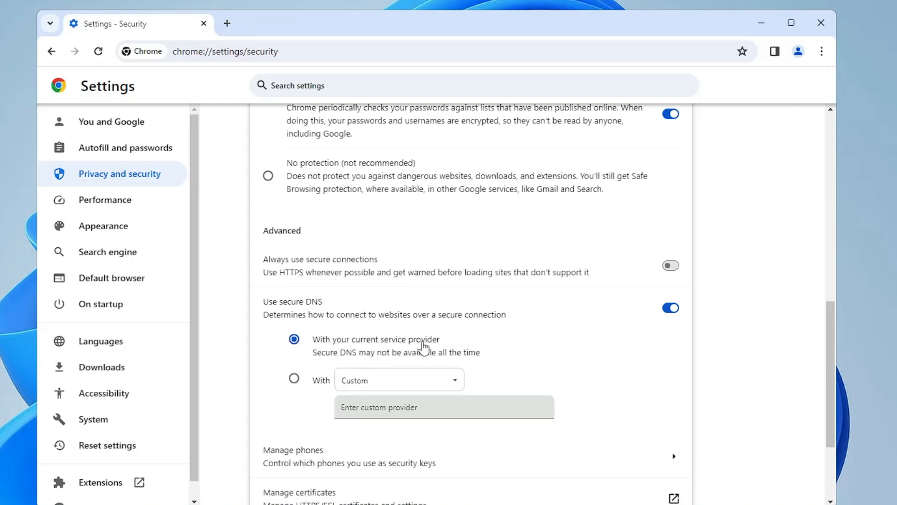
mouse_move(309, 382)
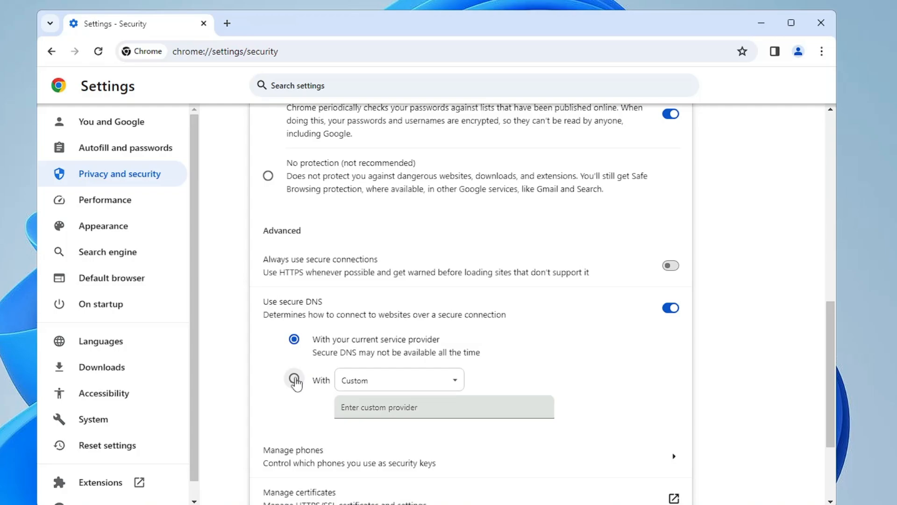
Set secure DNS to 'With' a chosen provider and bring up the provider list
left_click(293, 380)
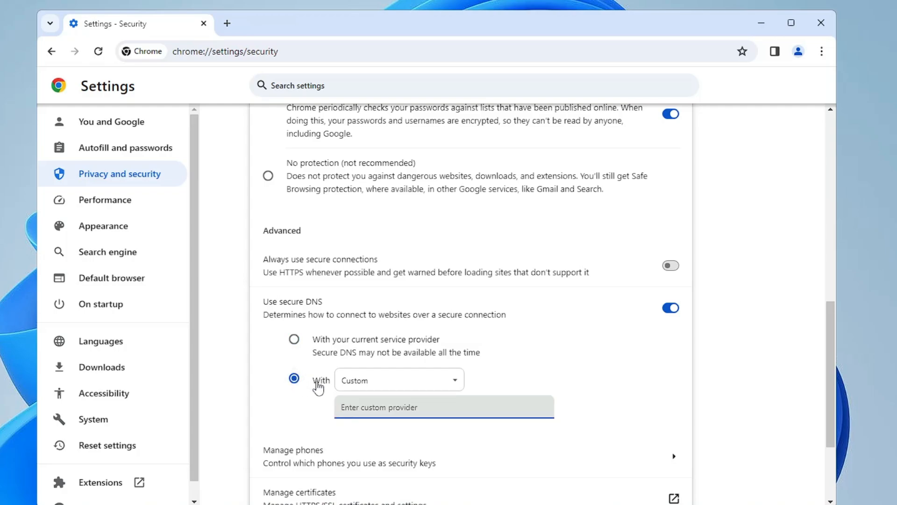
left_click(398, 380)
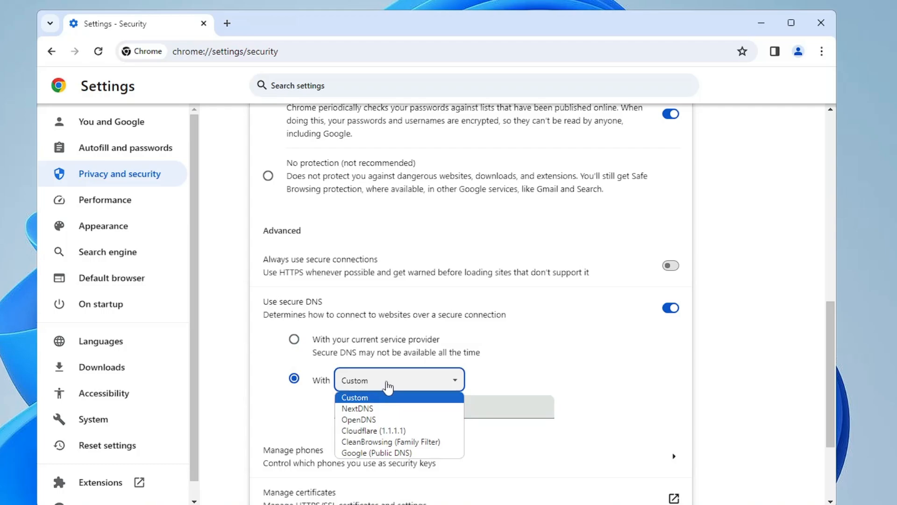
mouse_move(372, 430)
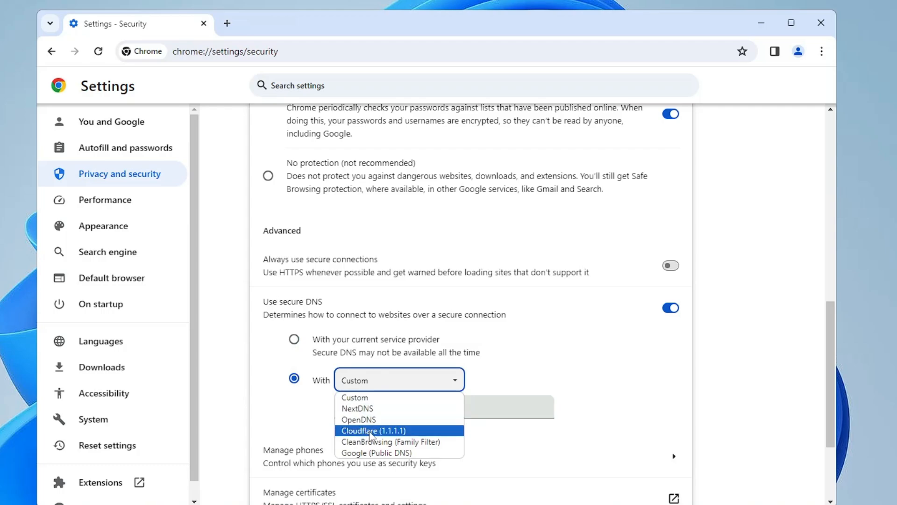
mouse_move(363, 453)
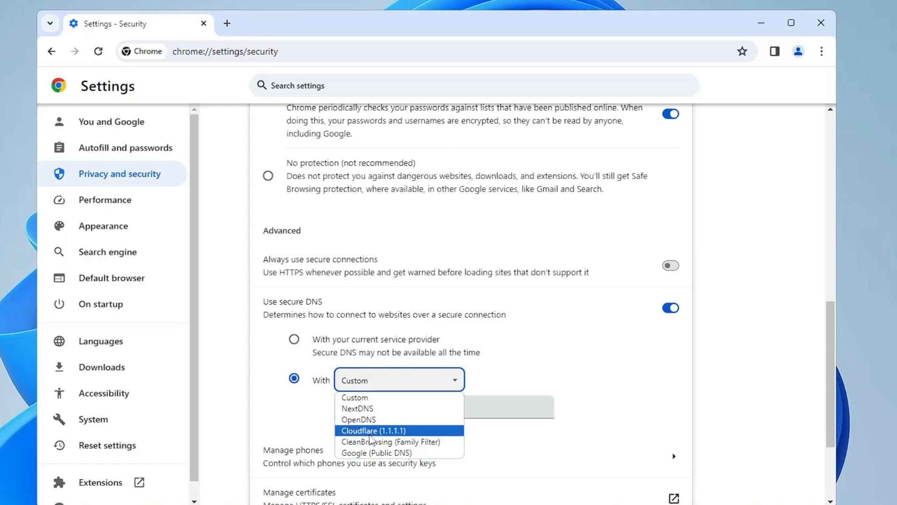
mouse_move(373, 439)
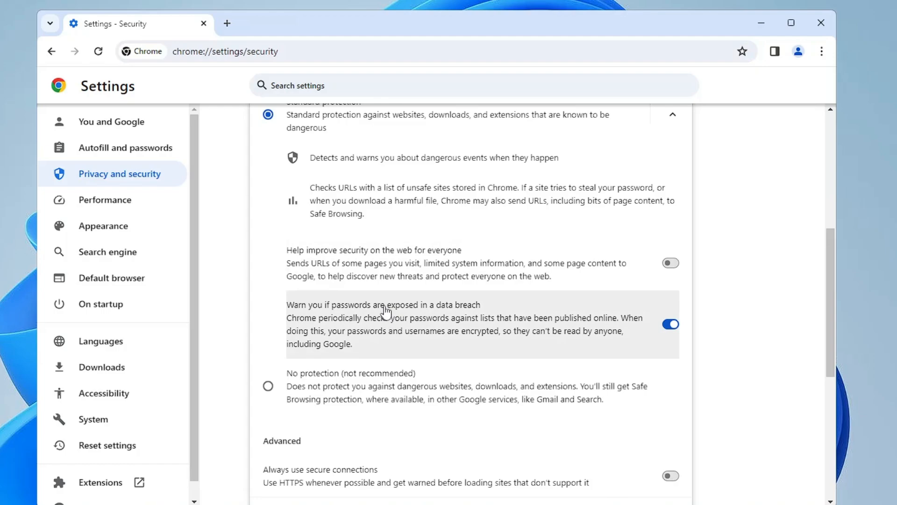
left_click(240, 51)
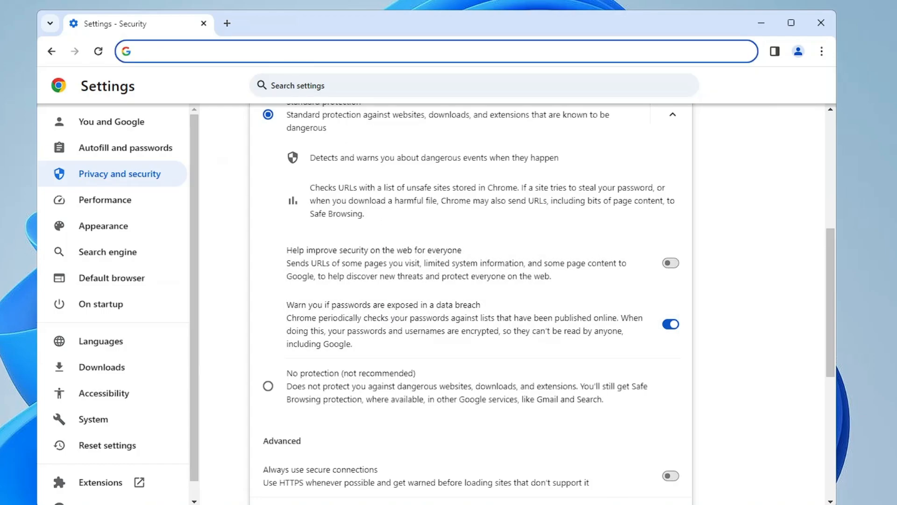
Enable the Parallel downloading flag on chrome://flags and relaunch Chrome
type("c")
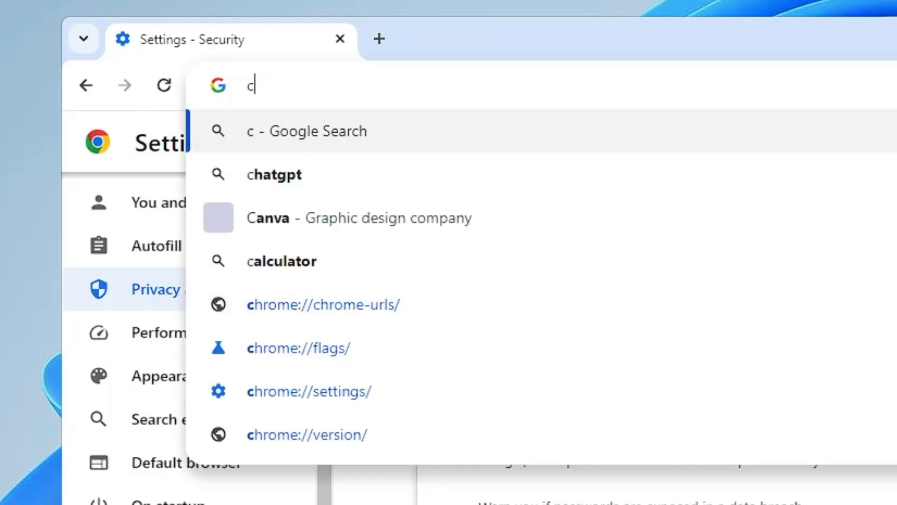
type("hrome\"")
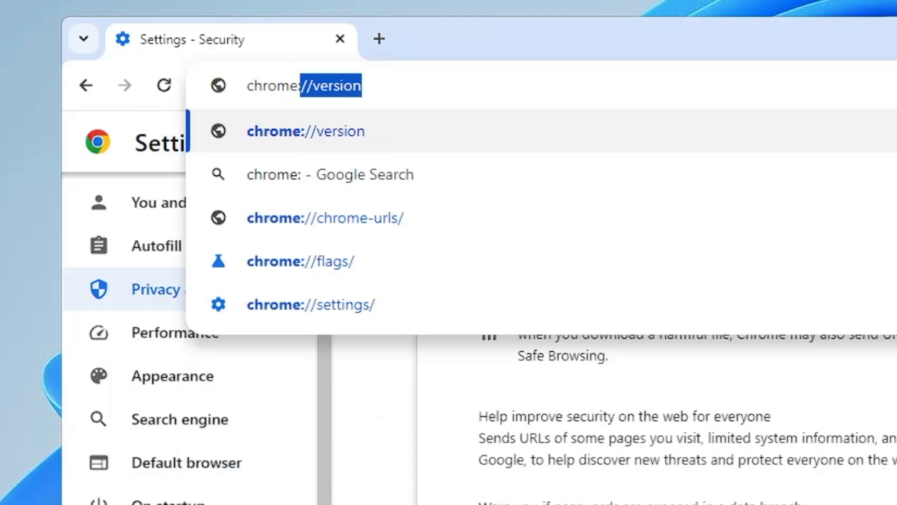
type("chrome://flags")
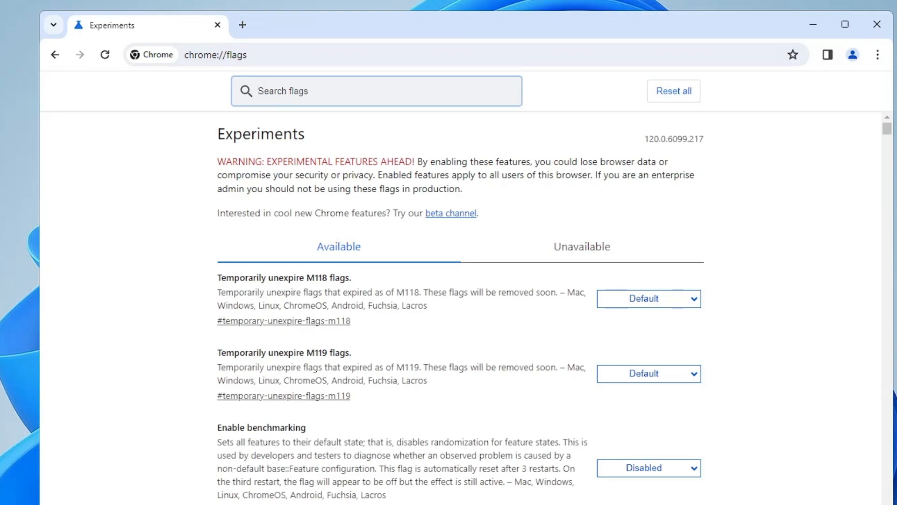
type("parallel")
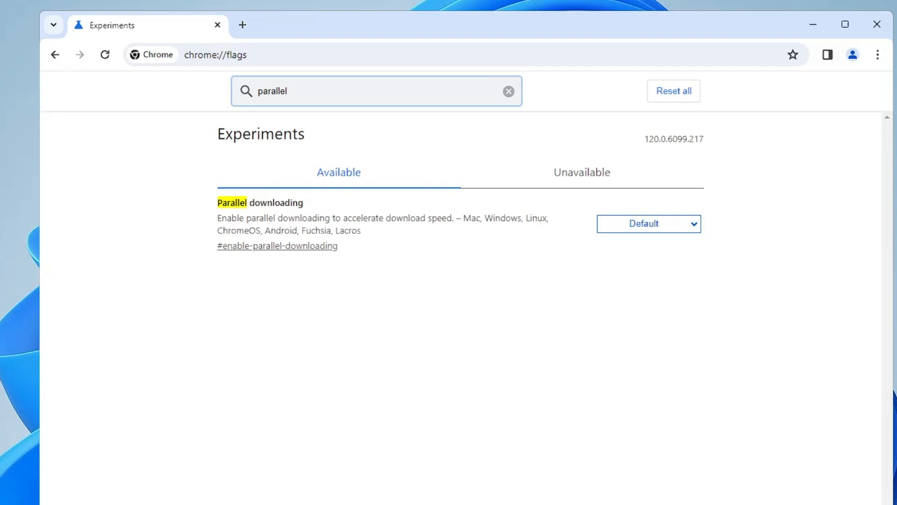
mouse_move(398, 232)
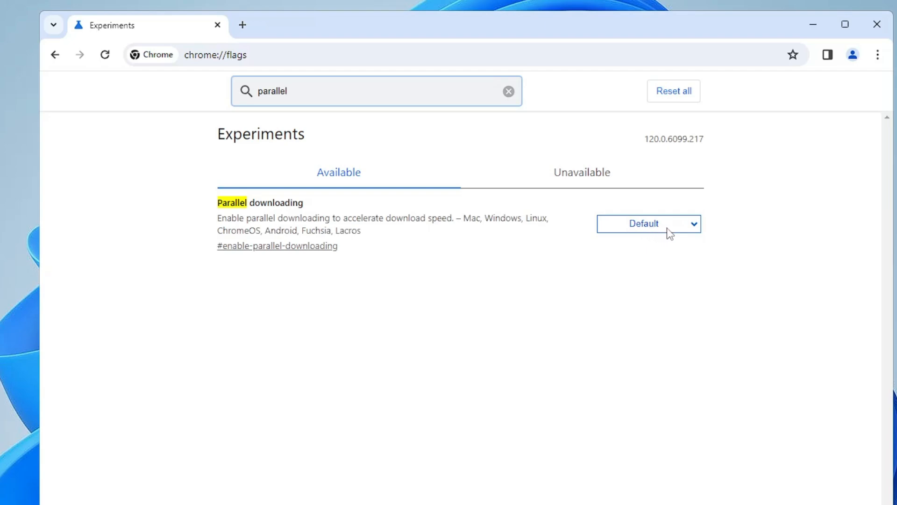
left_click(648, 223)
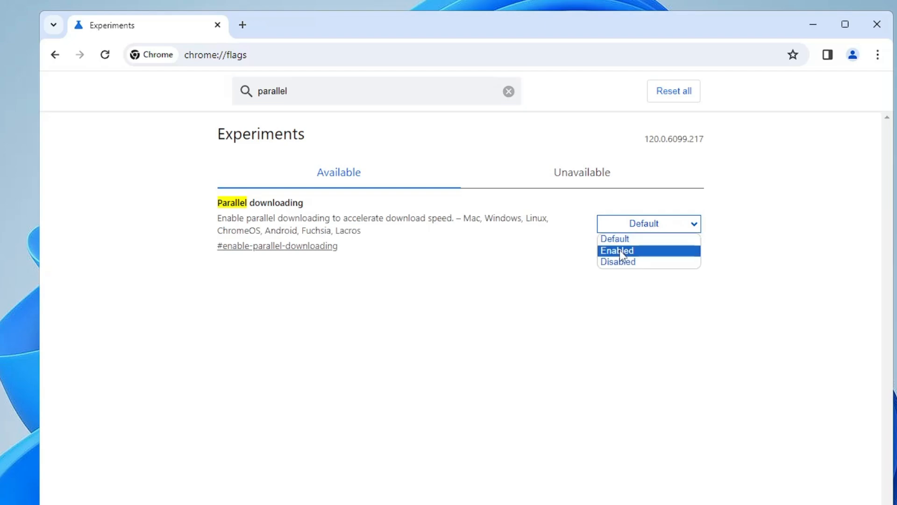
left_click(617, 250)
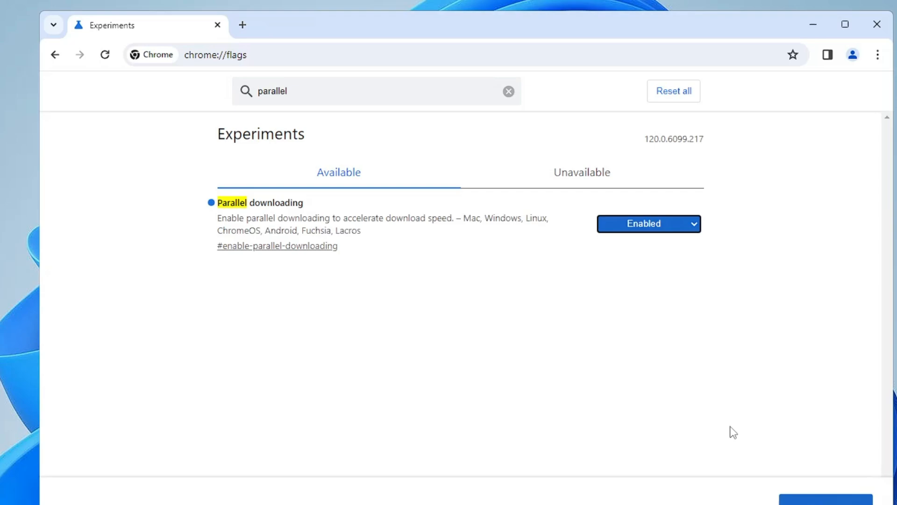
left_click(508, 91)
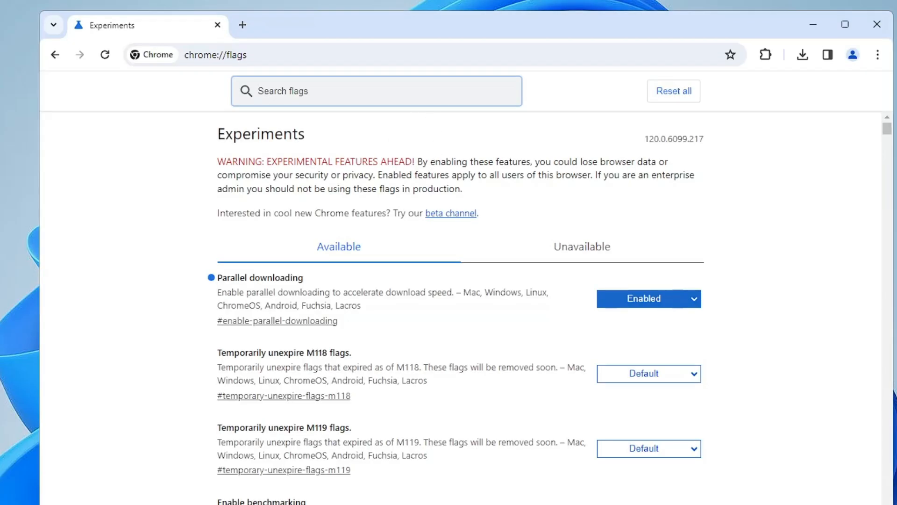
Go to Extensions > Manage Extensions to view the installed McAfee Web Boost
left_click(377, 91)
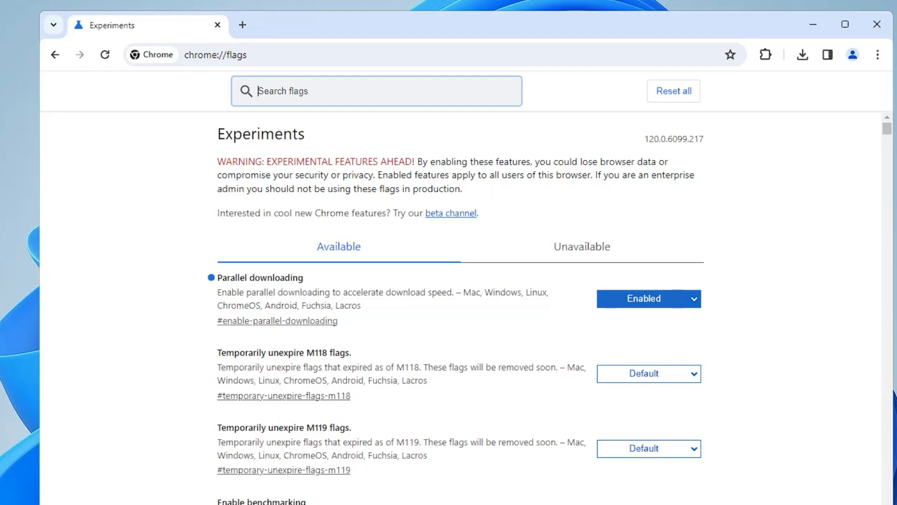
mouse_move(489, 150)
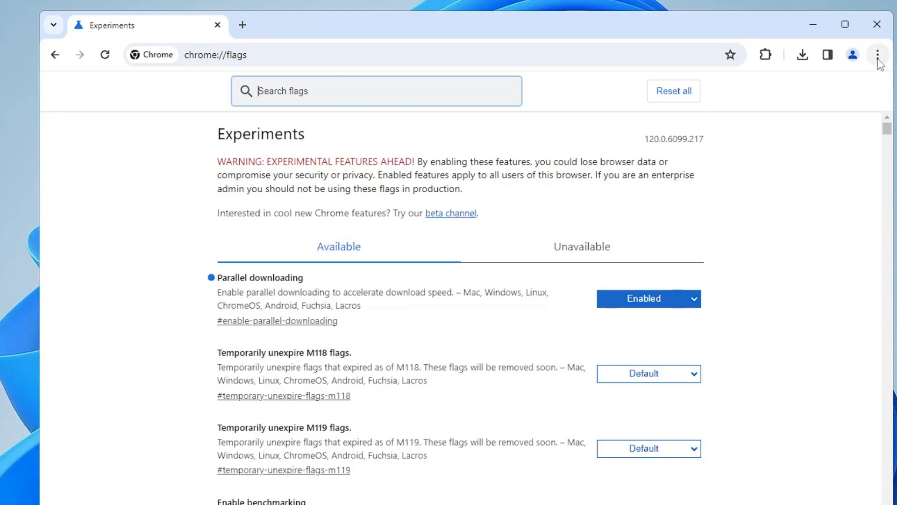
left_click(879, 55)
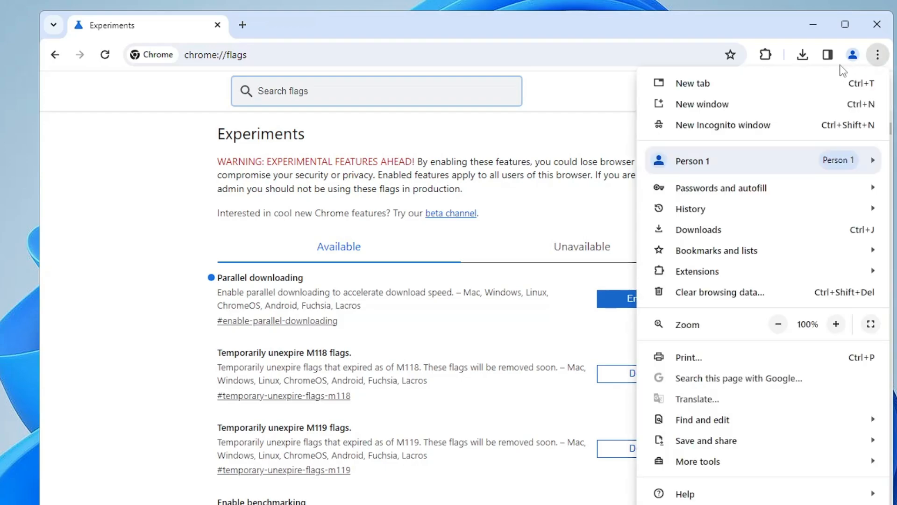
mouse_move(706, 275)
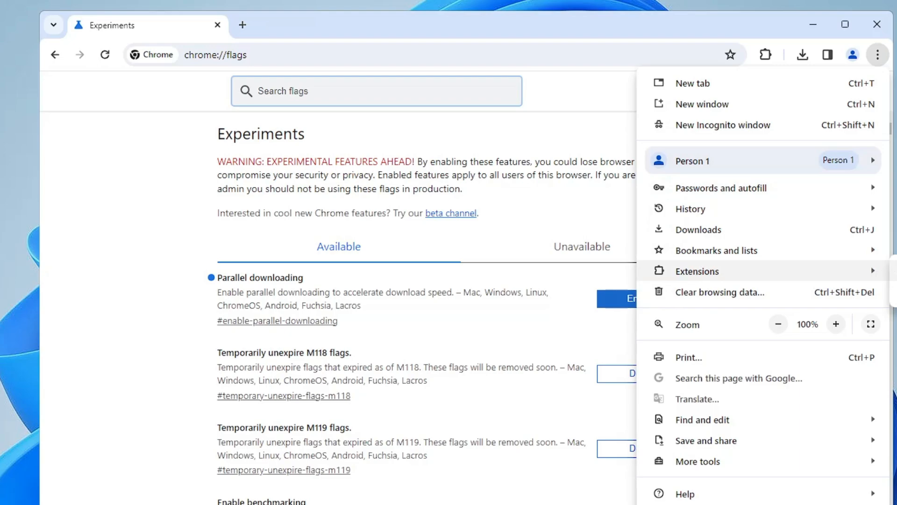
left_click(696, 270)
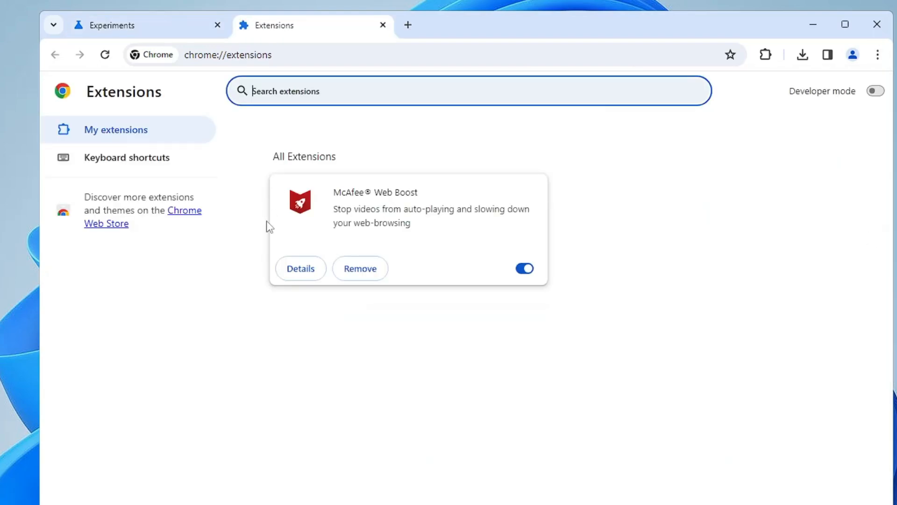
mouse_move(361, 268)
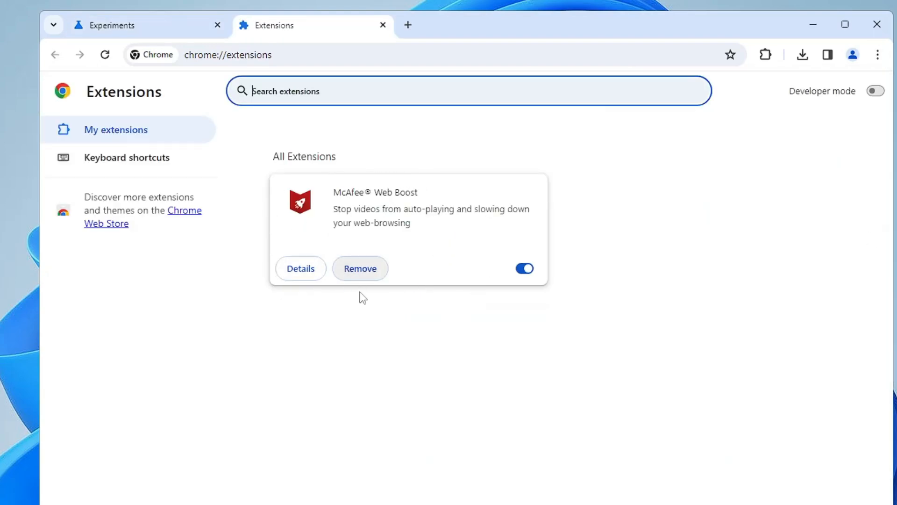
mouse_move(446, 165)
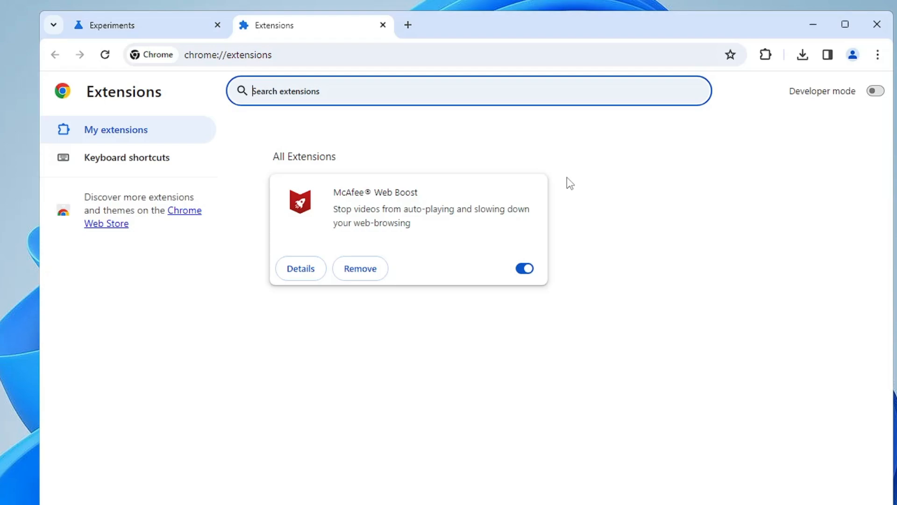
mouse_move(555, 174)
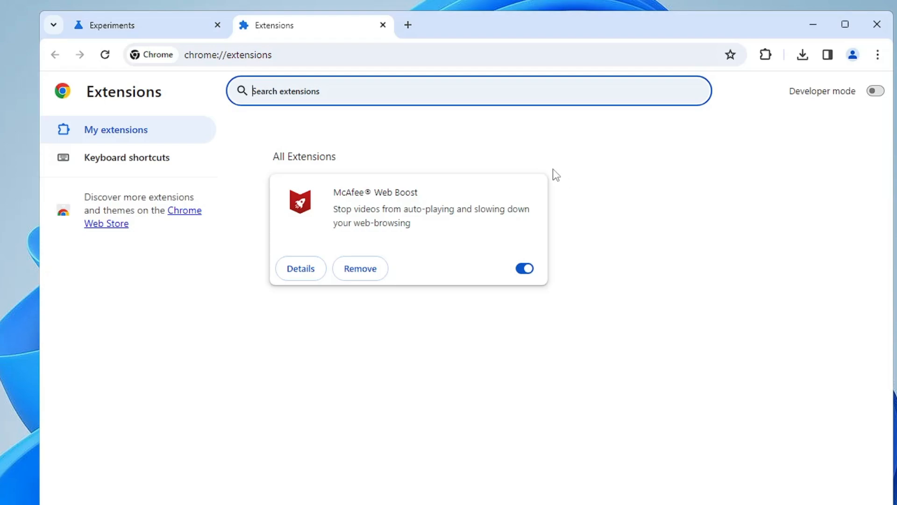
mouse_move(500, 259)
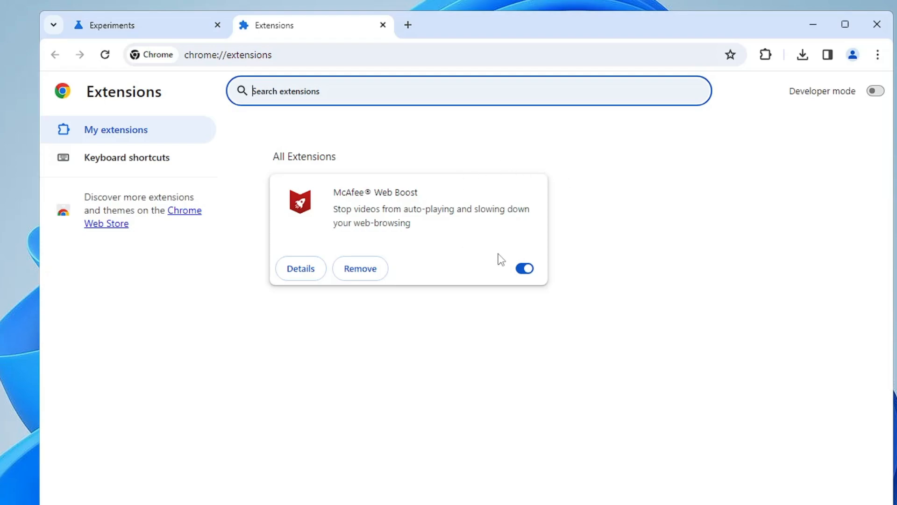
mouse_move(352, 222)
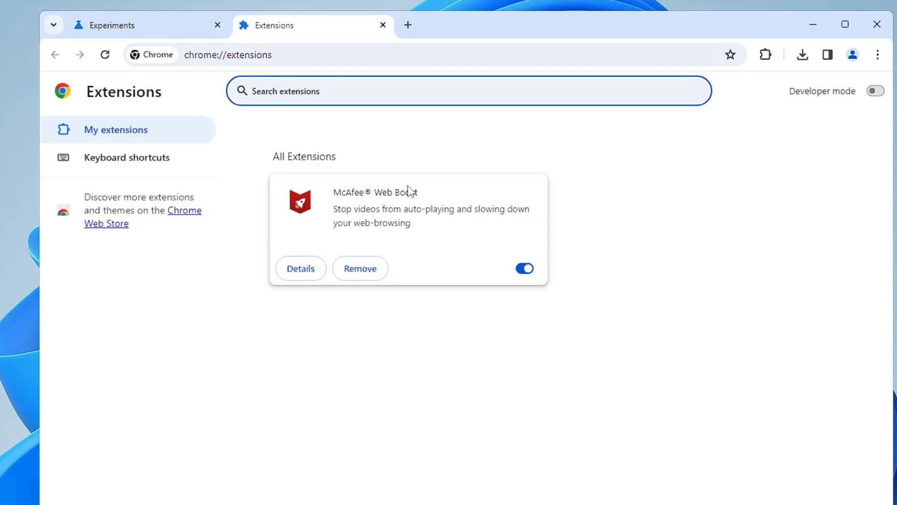
Remove the McAfee Web Boost extension and confirm the removal
left_click(359, 268)
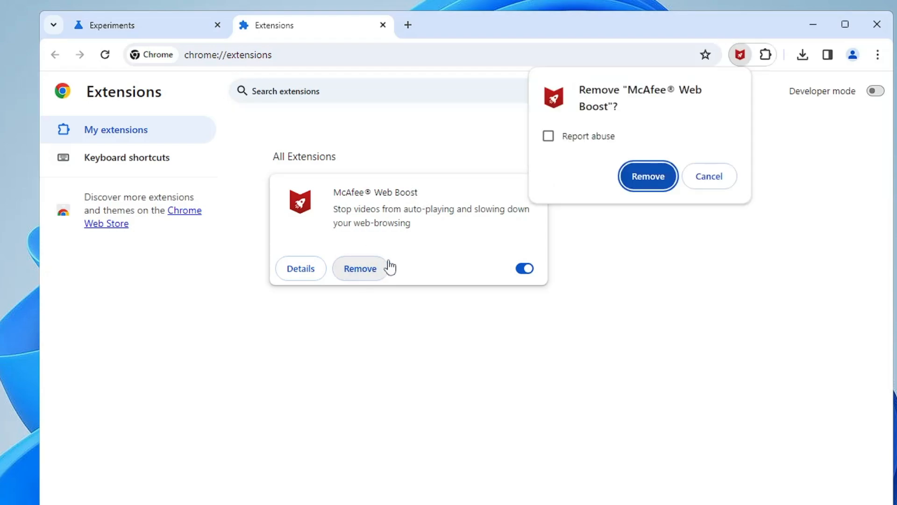
left_click(647, 176)
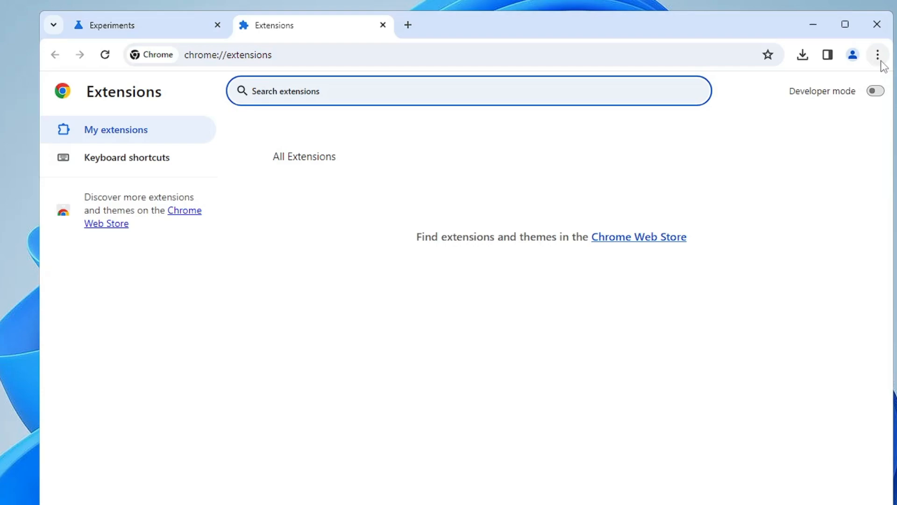
Open Help > About Google Chrome to confirm version 120.0.6099.217 is current
left_click(880, 54)
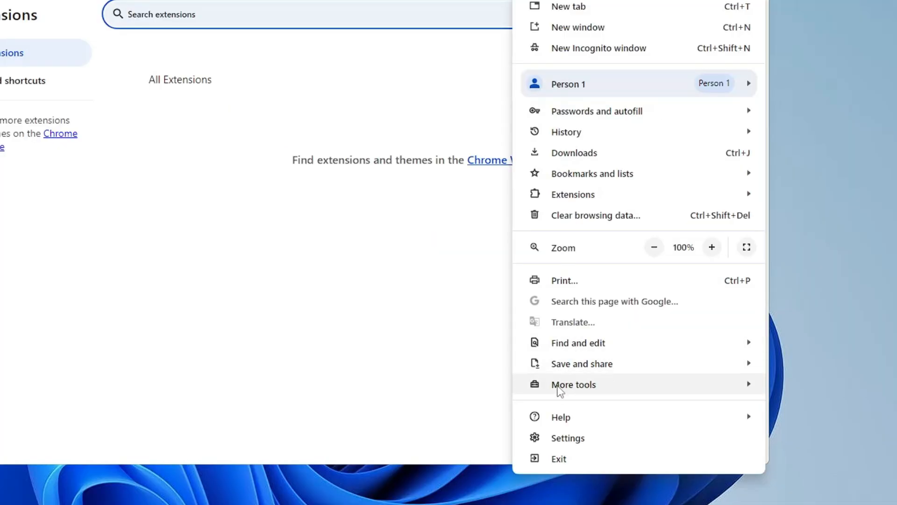
mouse_move(561, 416)
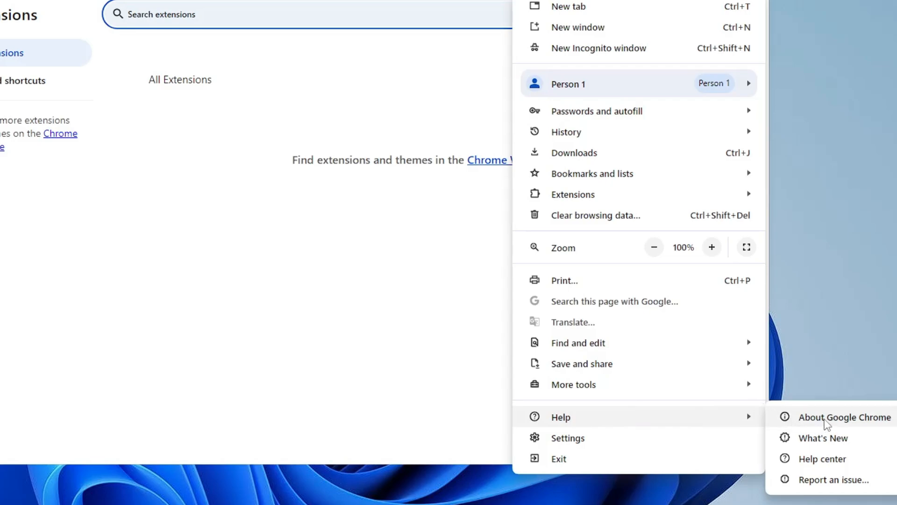
left_click(843, 416)
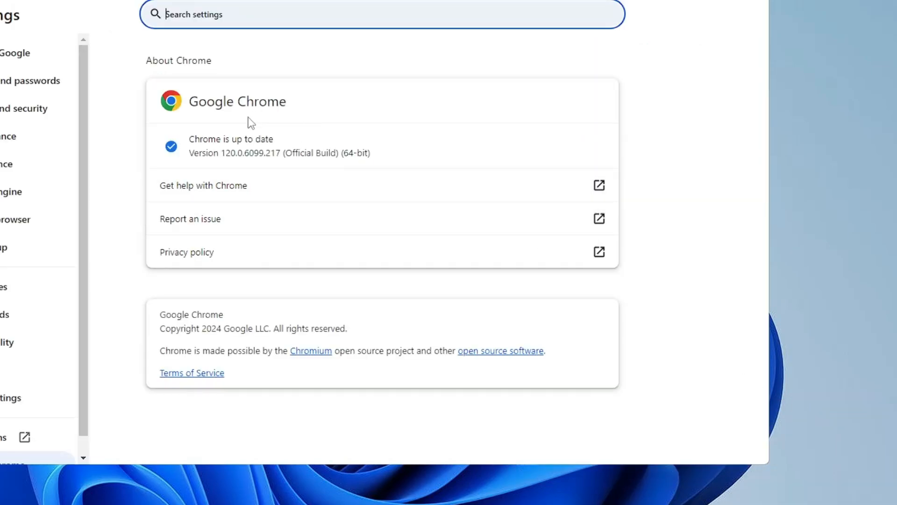
mouse_move(232, 153)
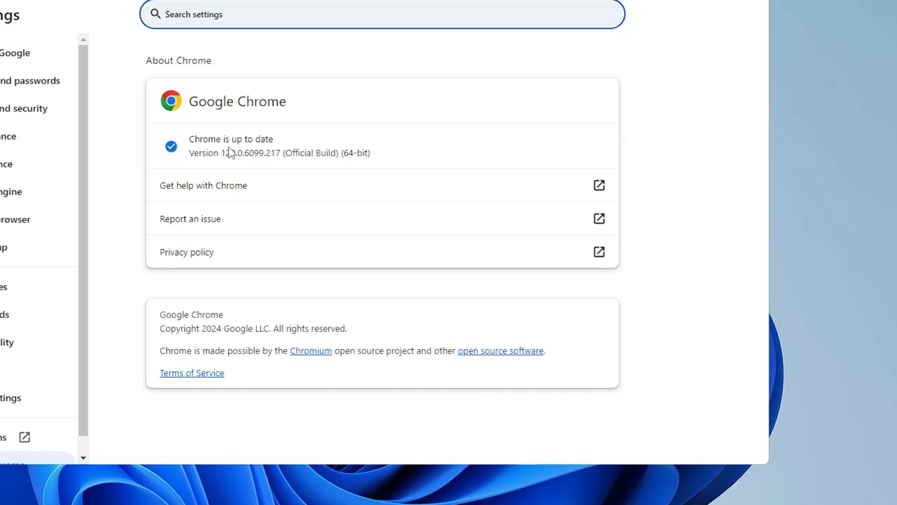
mouse_move(275, 168)
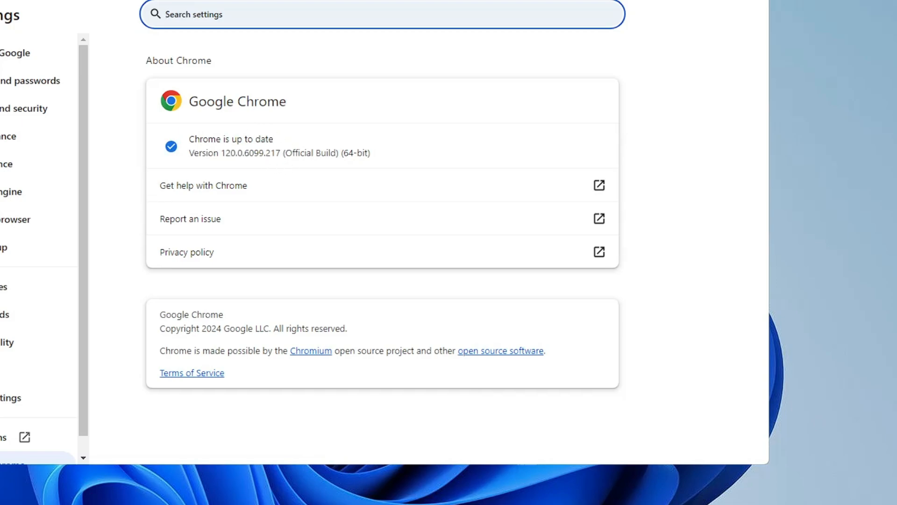
mouse_move(218, 201)
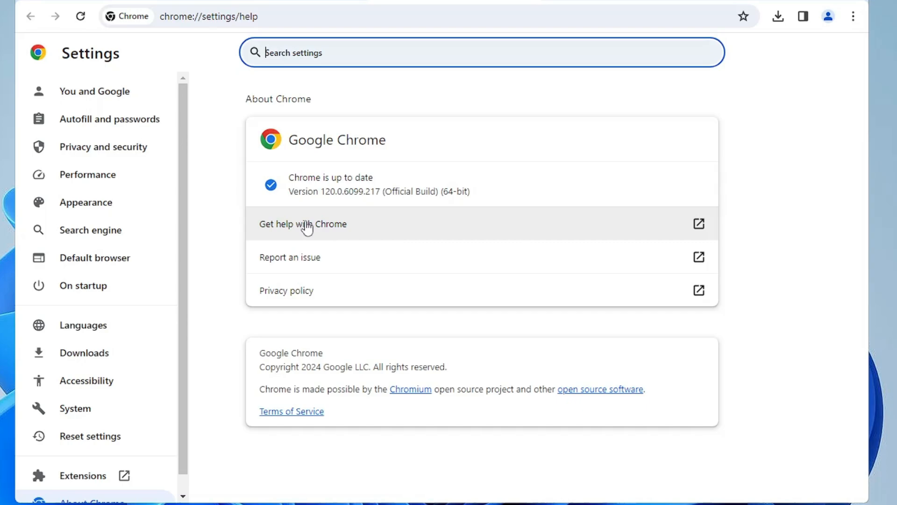
mouse_move(96, 230)
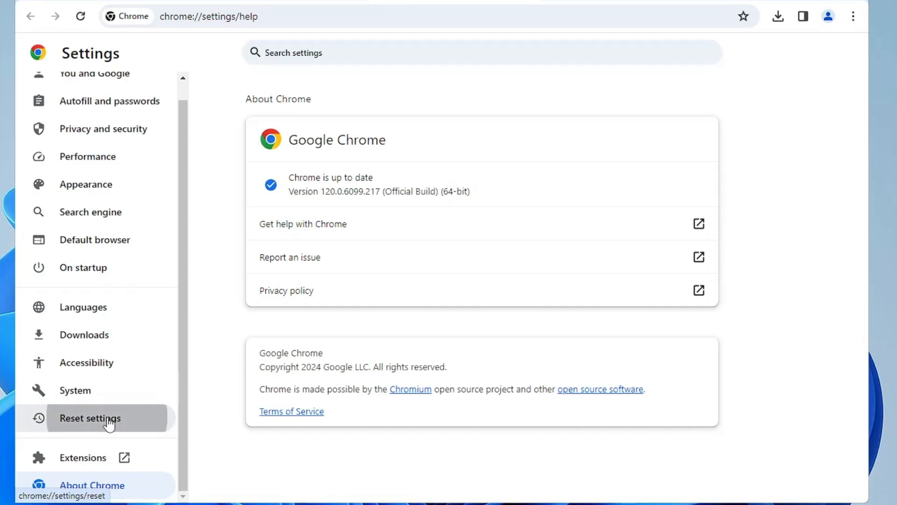
Use Reset settings to restore Chrome's settings to their original defaults and confirm
left_click(90, 418)
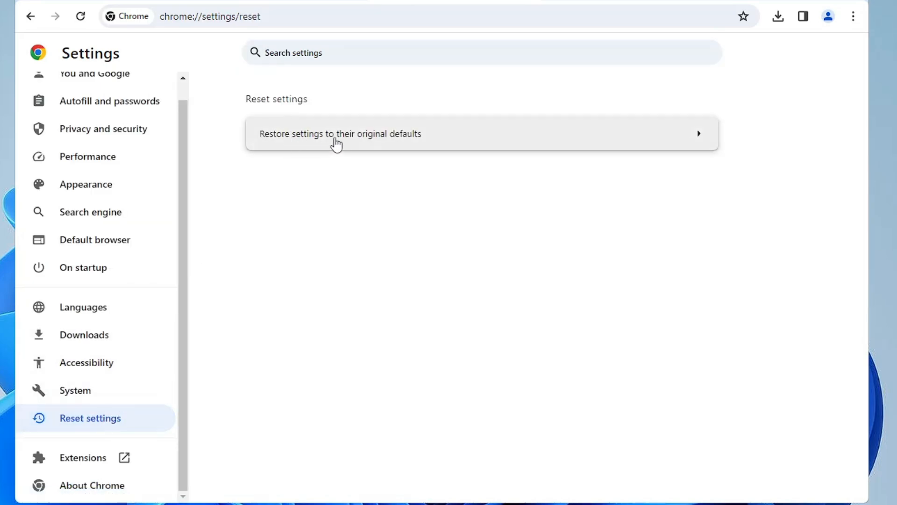
left_click(340, 133)
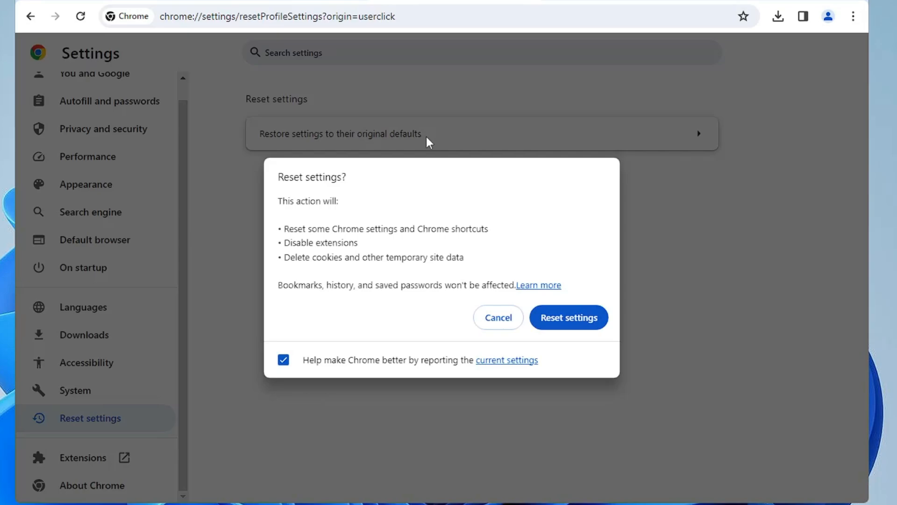
left_click(568, 316)
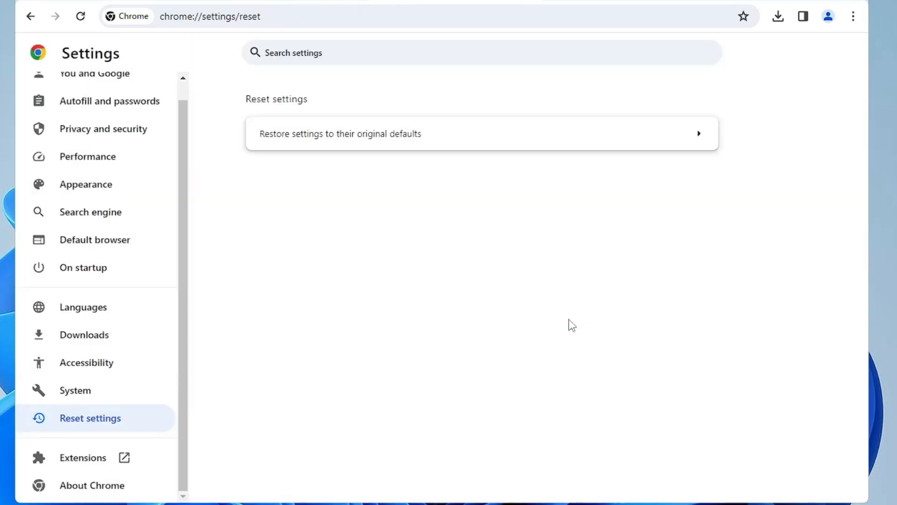
mouse_move(486, 109)
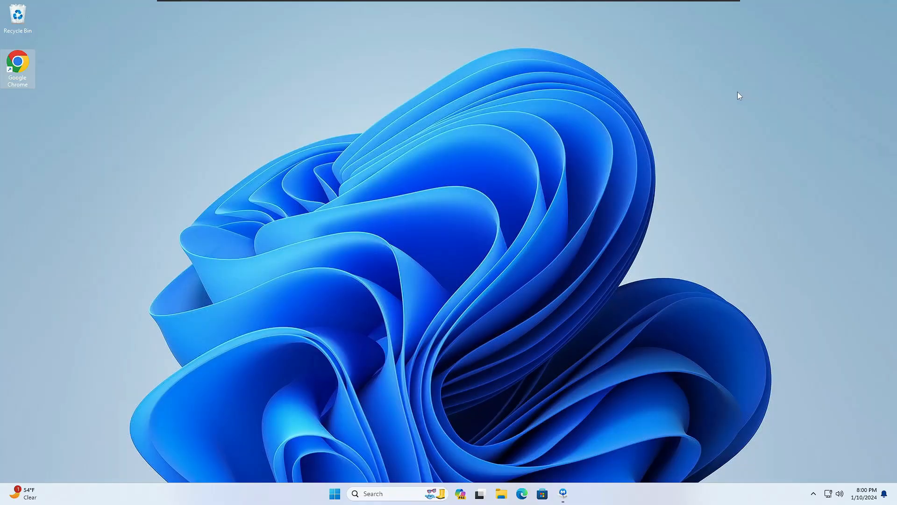
mouse_move(732, 96)
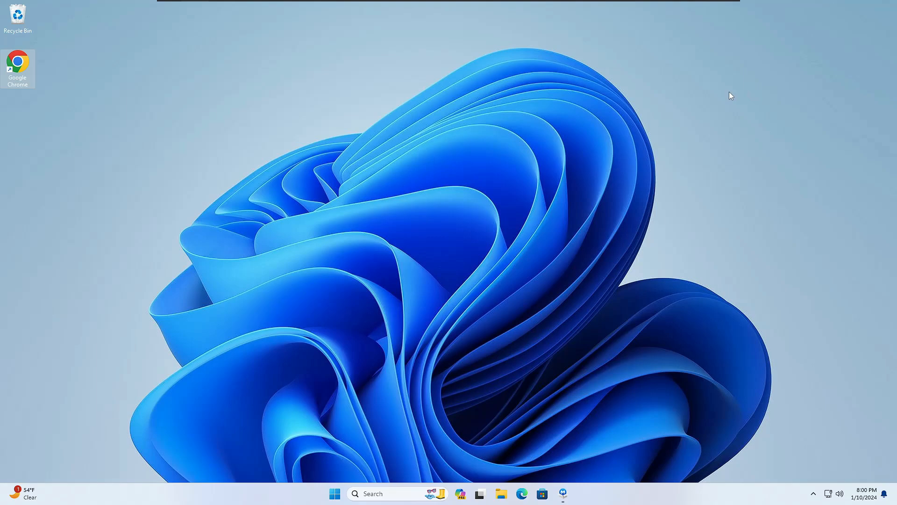
mouse_move(728, 101)
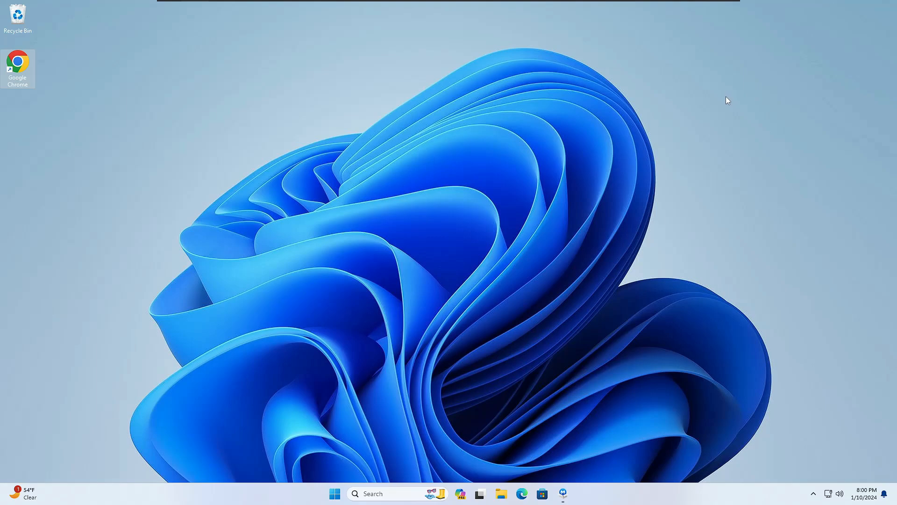
mouse_move(709, 98)
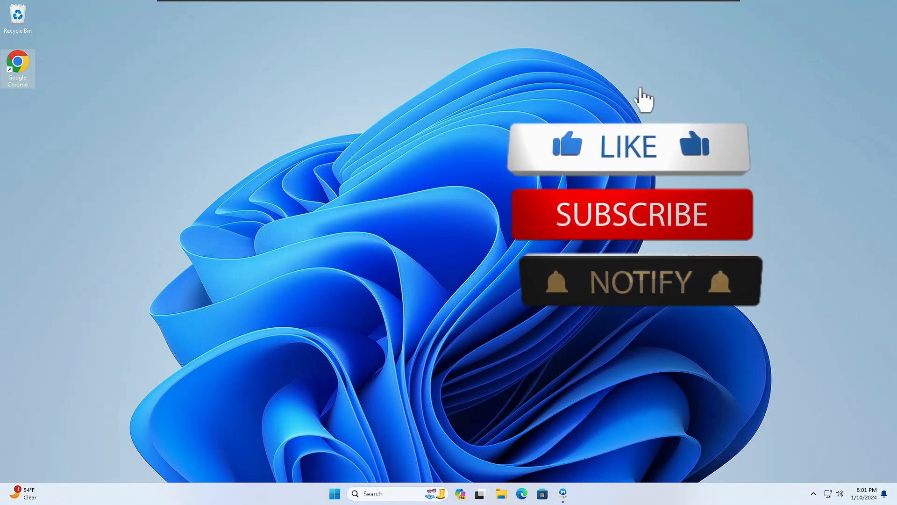
left_click(627, 146)
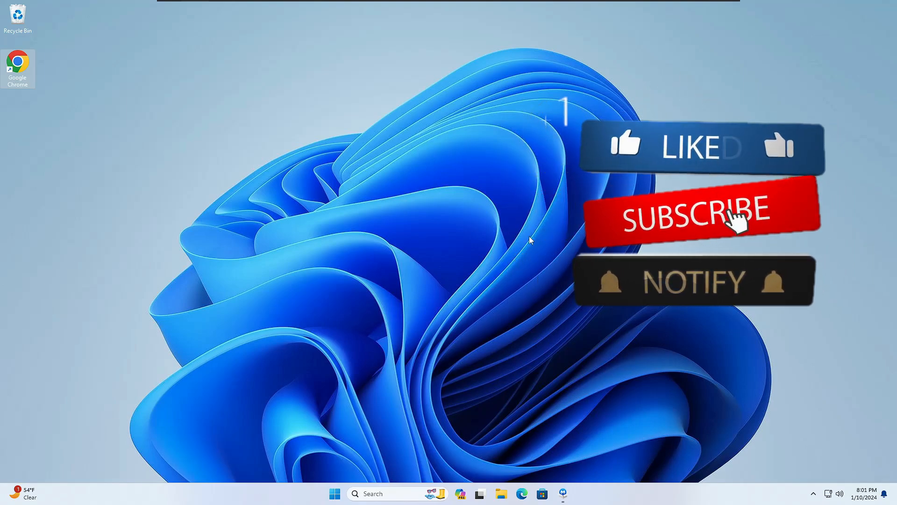